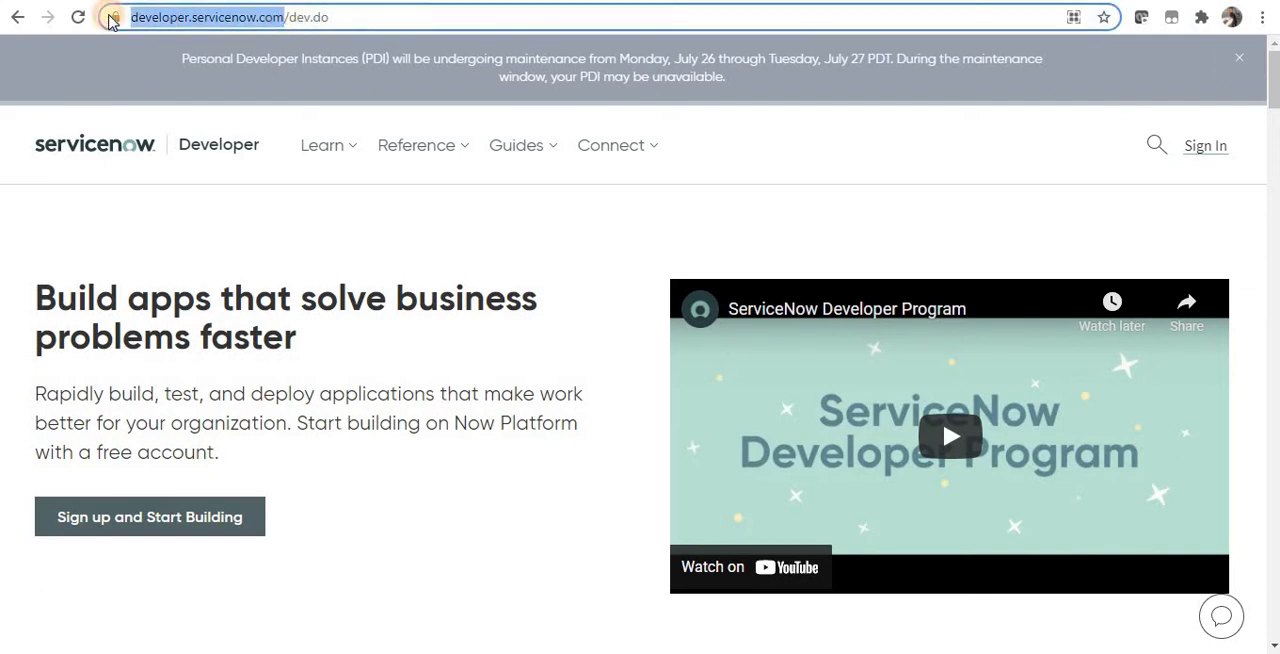
mouse_move(111, 17)
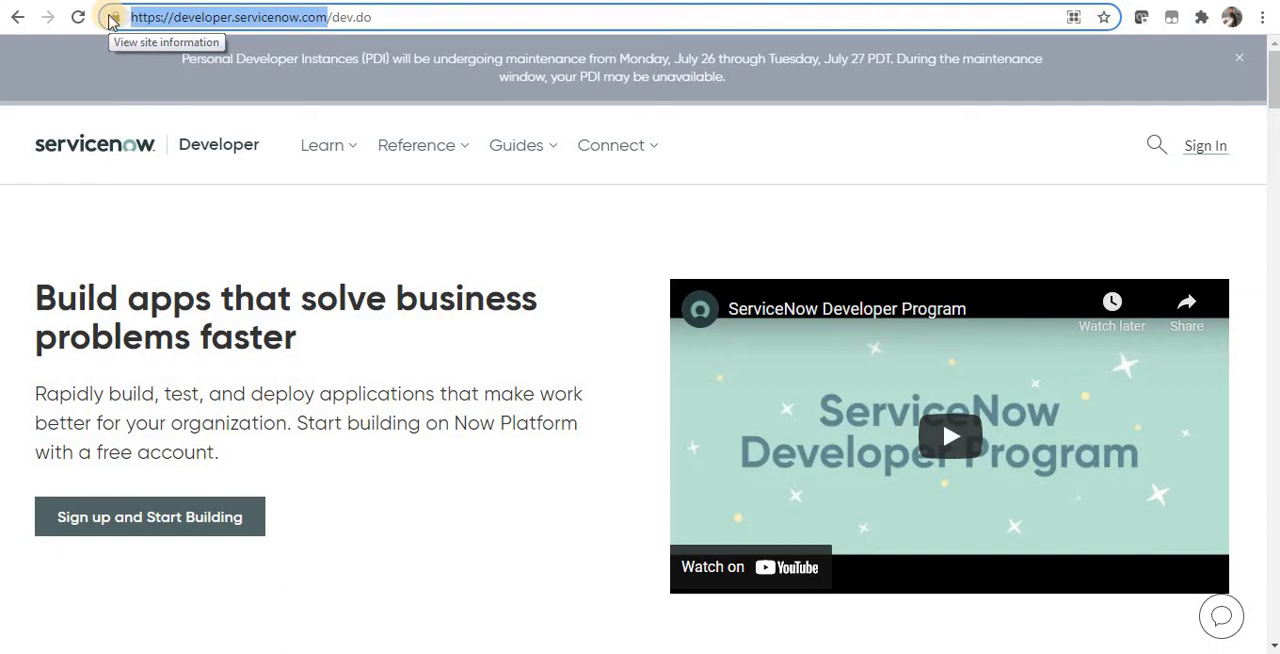
mouse_move(828, 70)
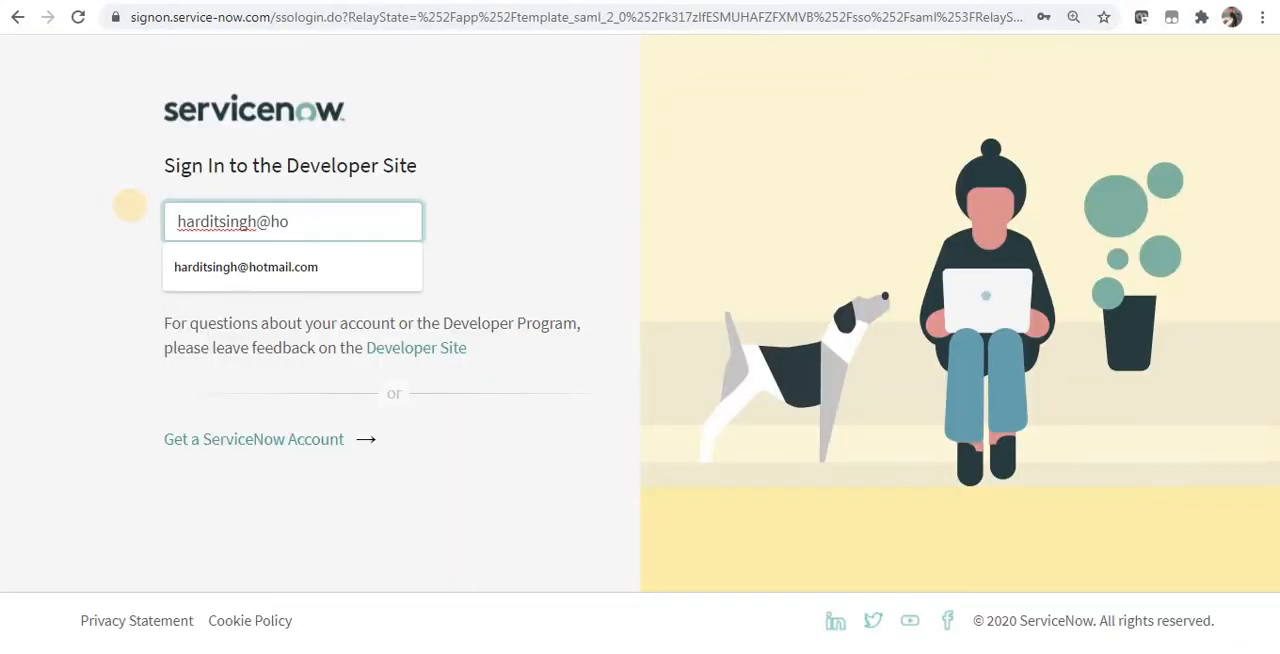
- Sign in with the saved account email and password
click(245, 266)
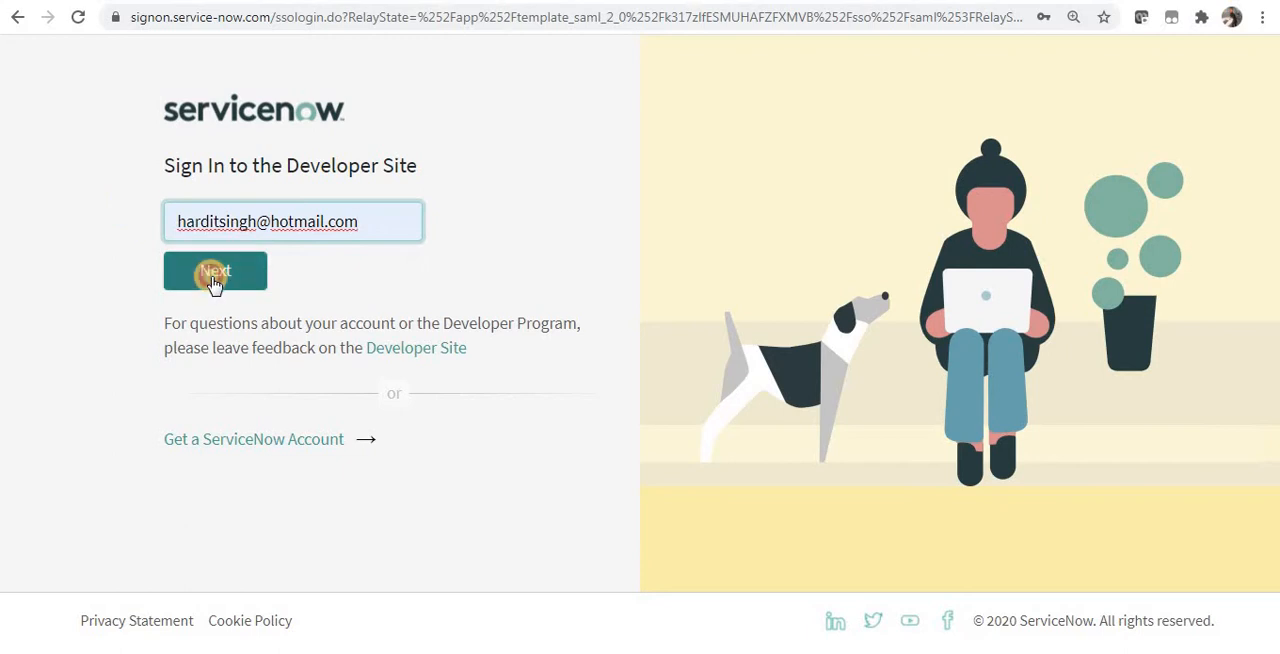
click(215, 271)
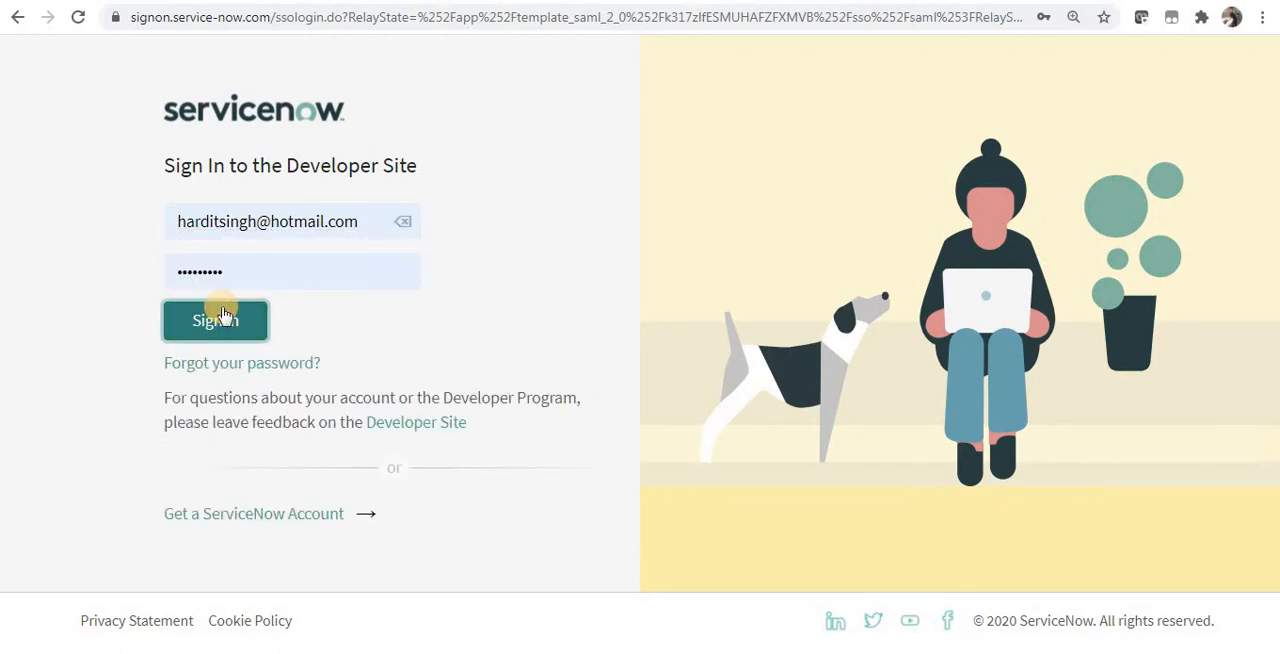
click(215, 320)
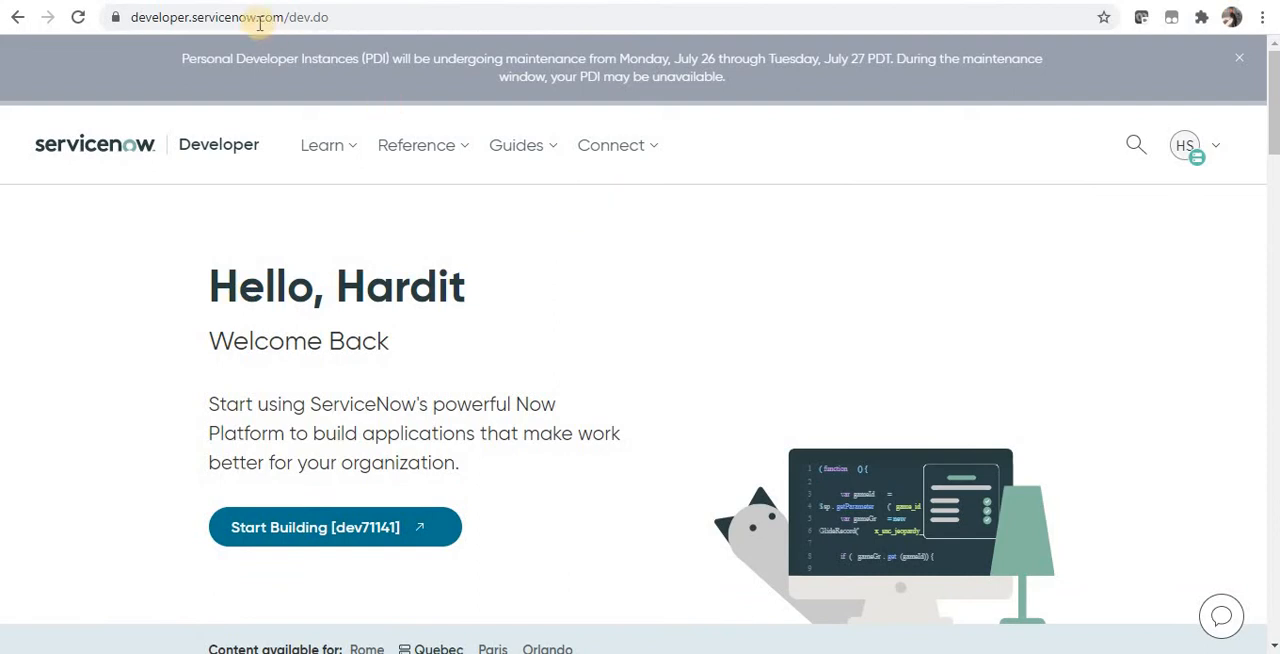
mouse_move(1213, 158)
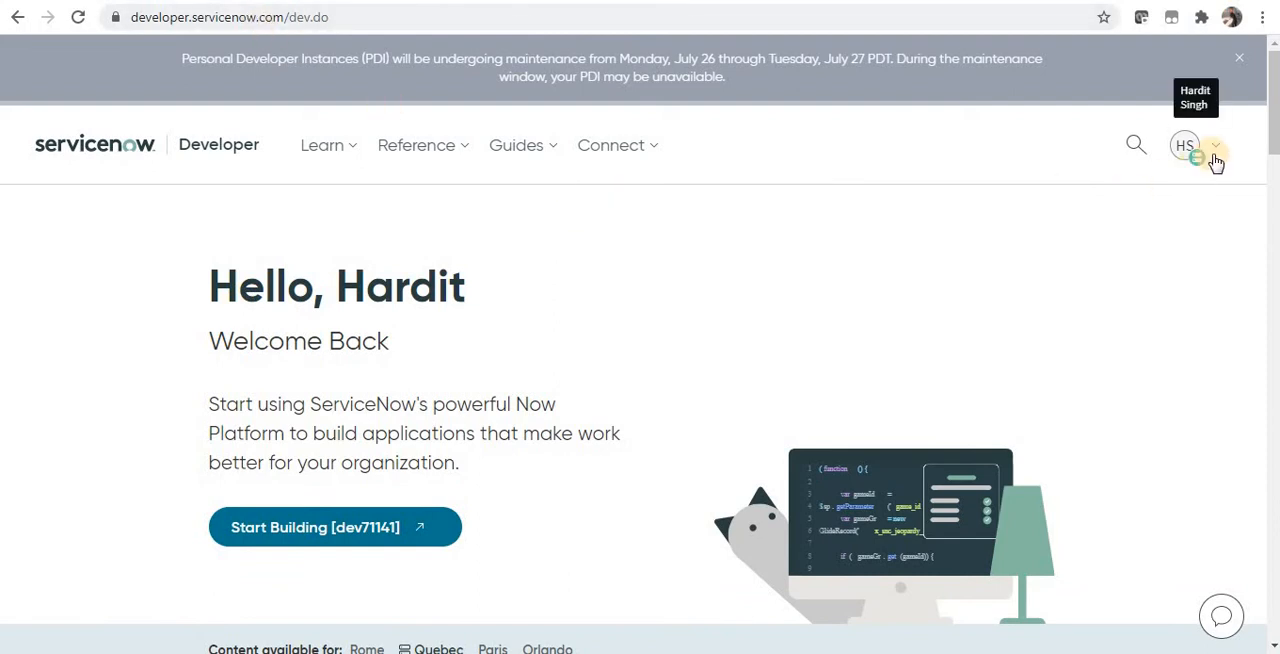
- Open the profile menu showing the Quebec instance online with admin role
click(1199, 145)
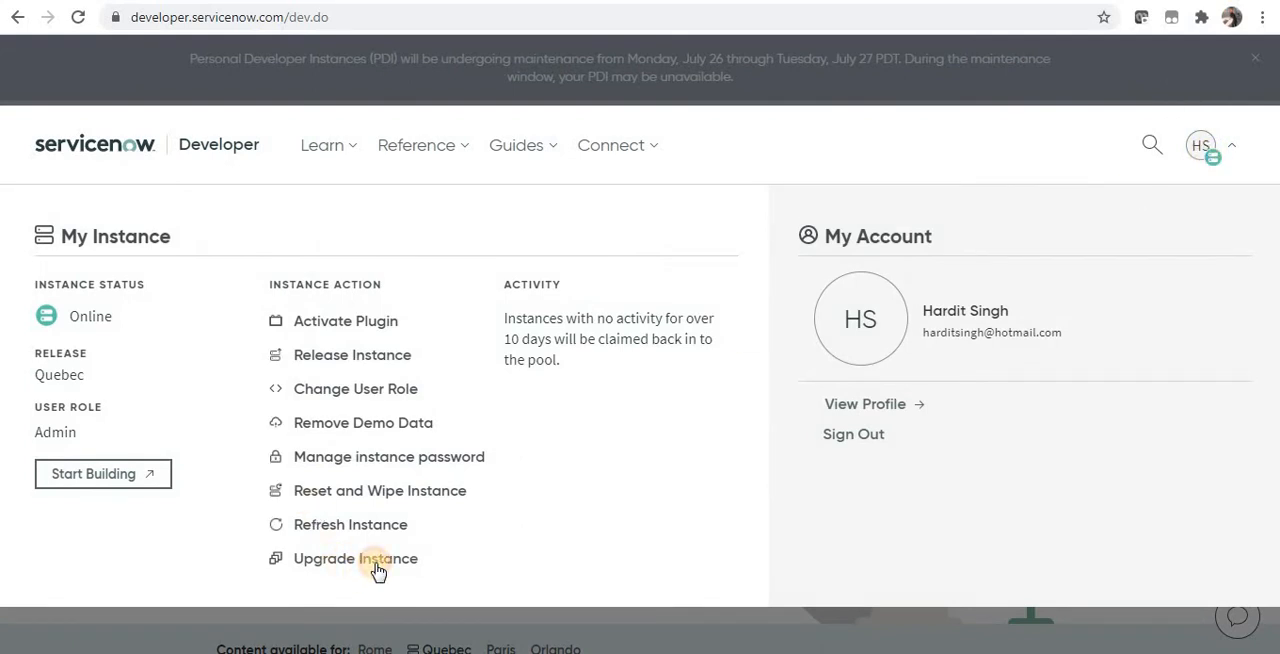
- Choose Quebec Patch 5 in the upgrade options and start the instance upgrade
click(355, 558)
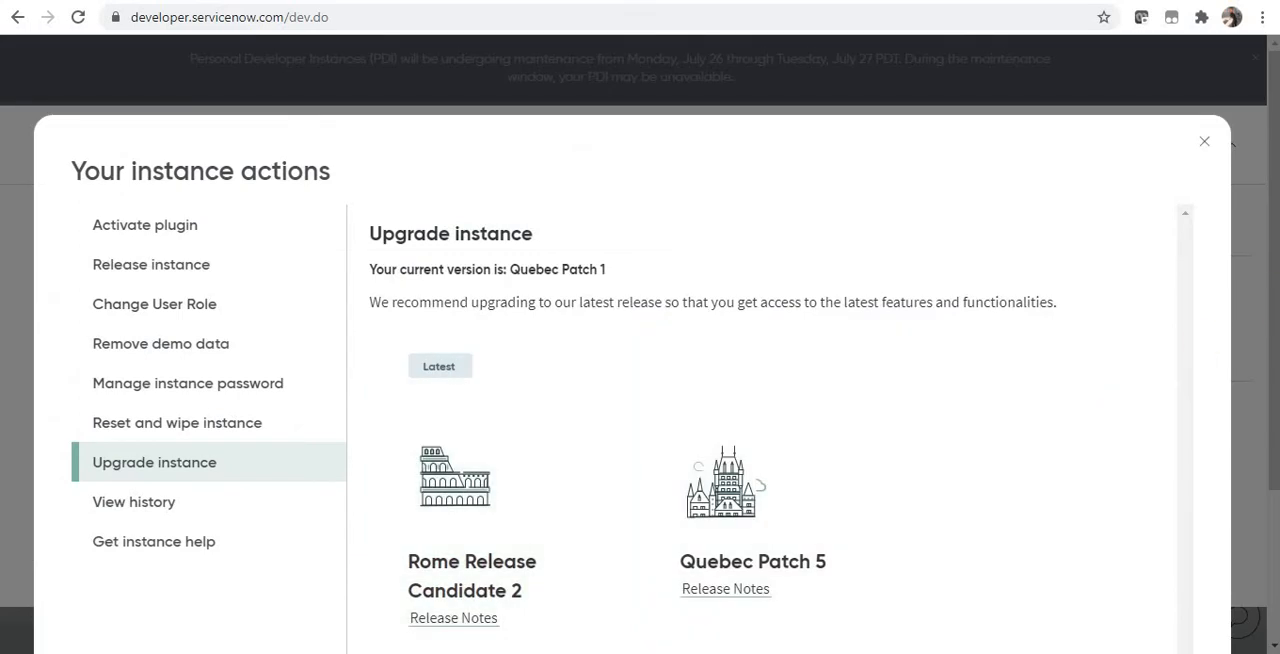
mouse_move(1271, 297)
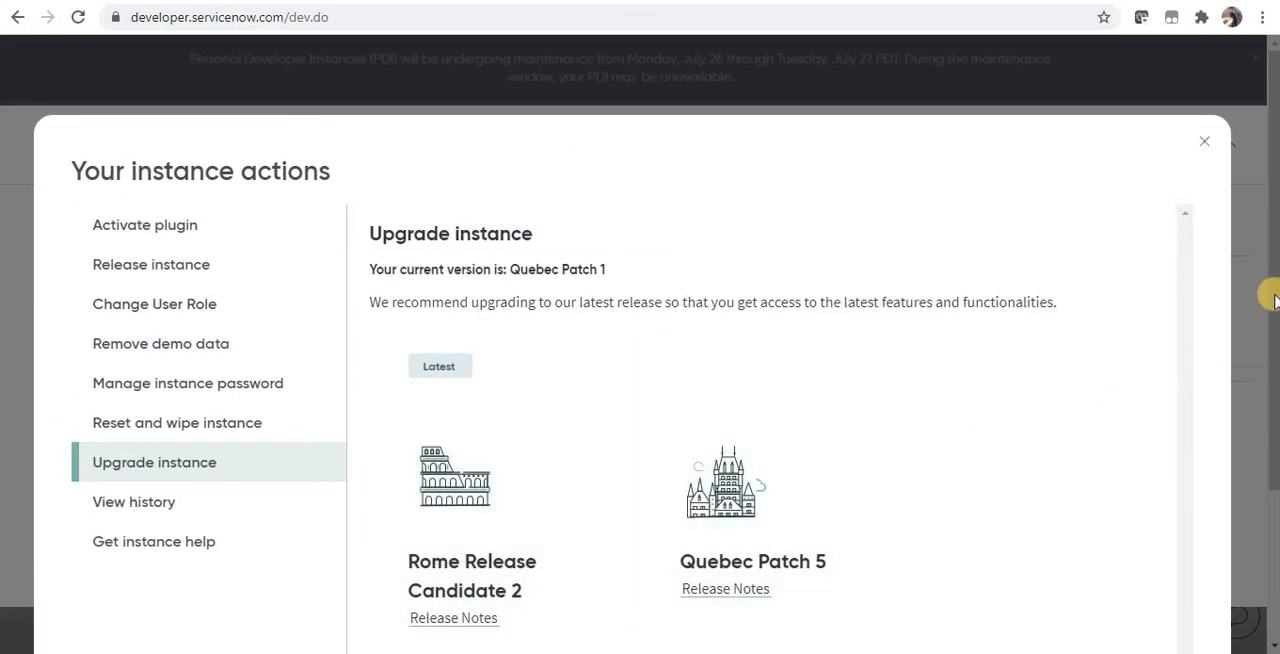
mouse_move(525, 265)
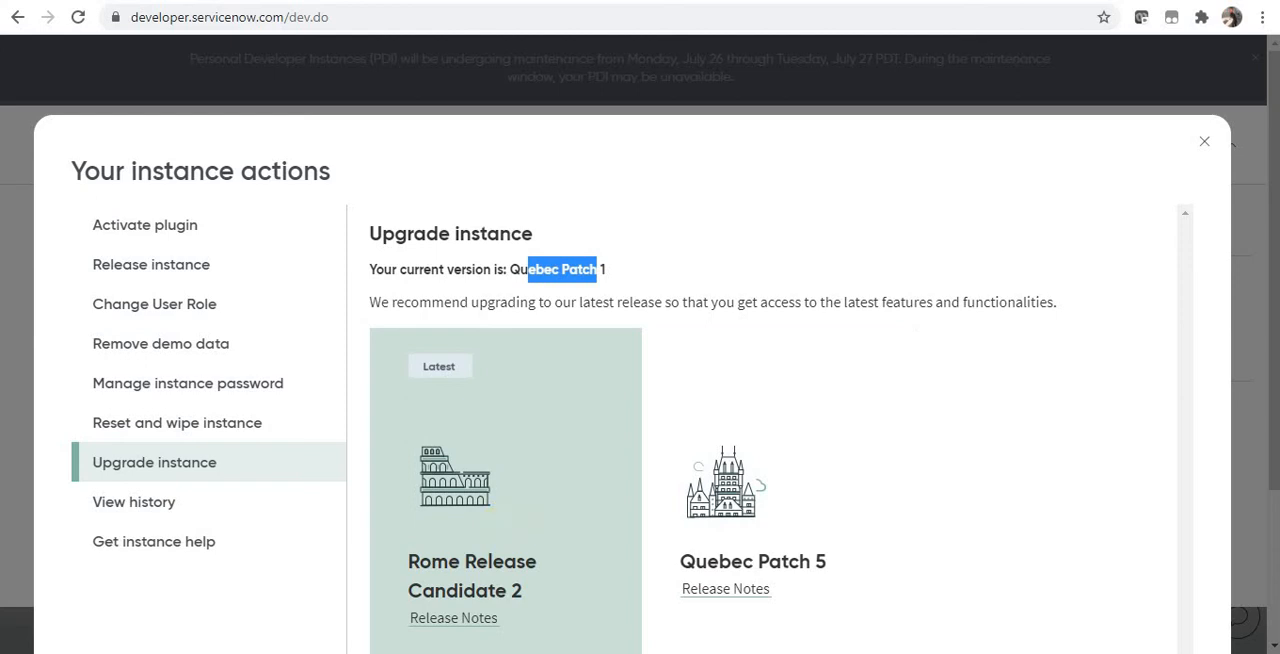
mouse_move(821, 449)
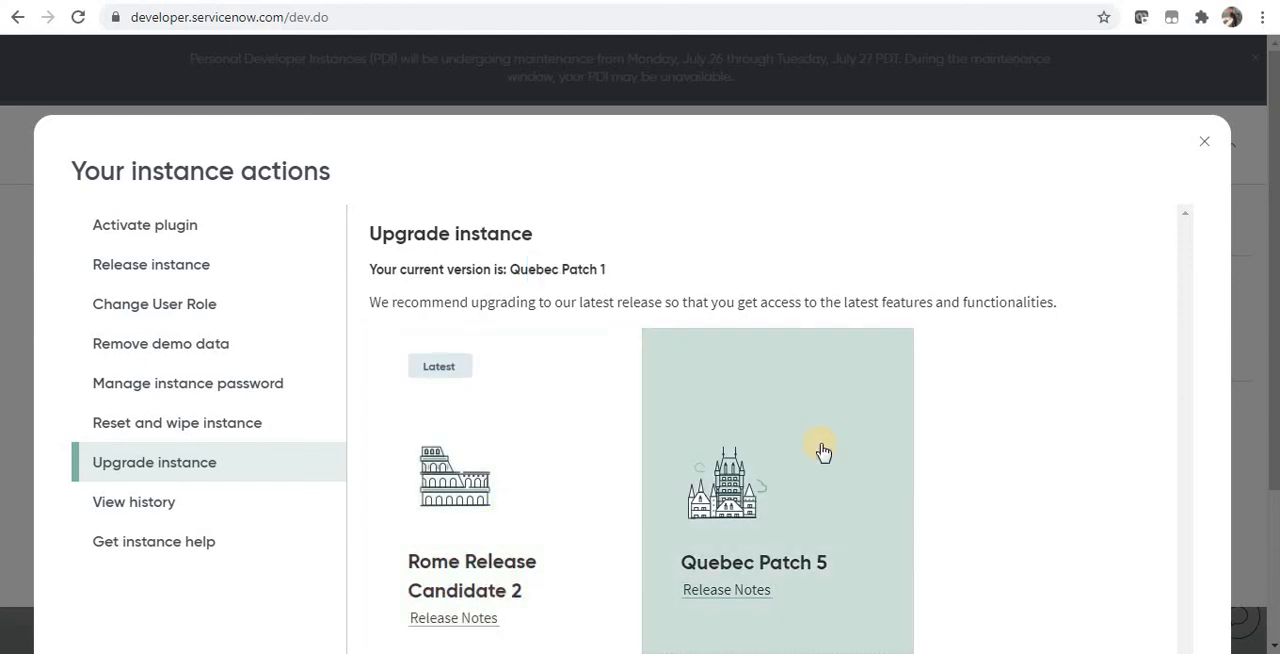
scroll(down, 3)
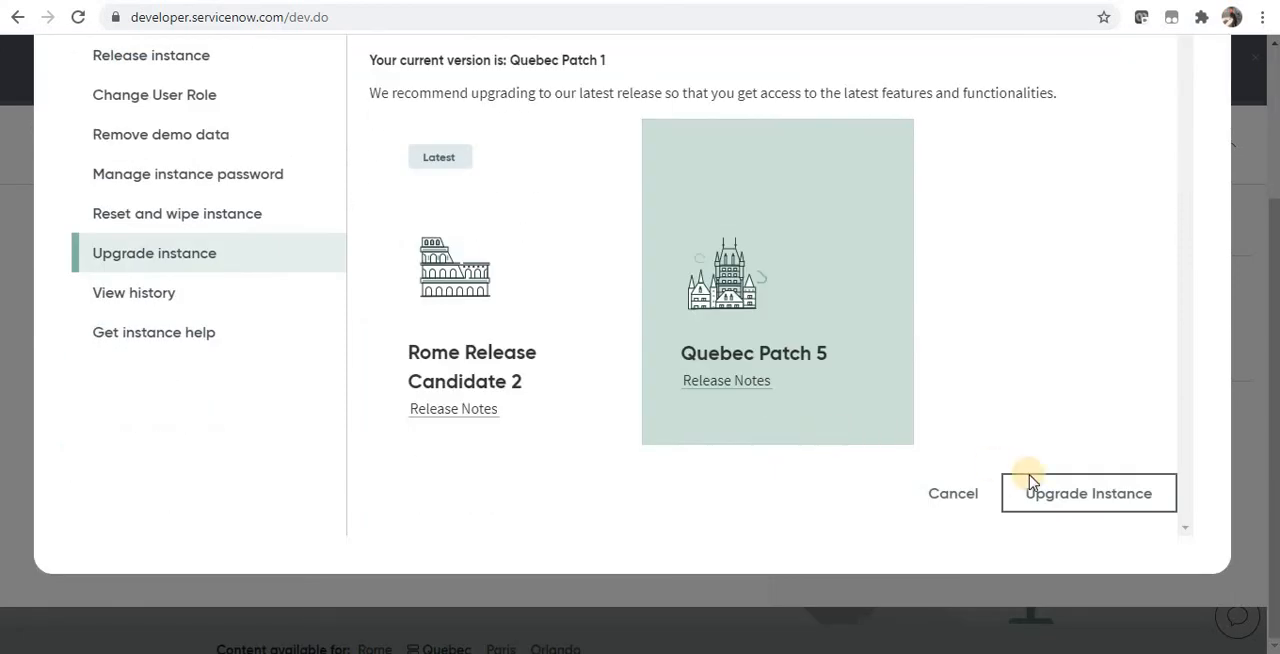
click(1088, 493)
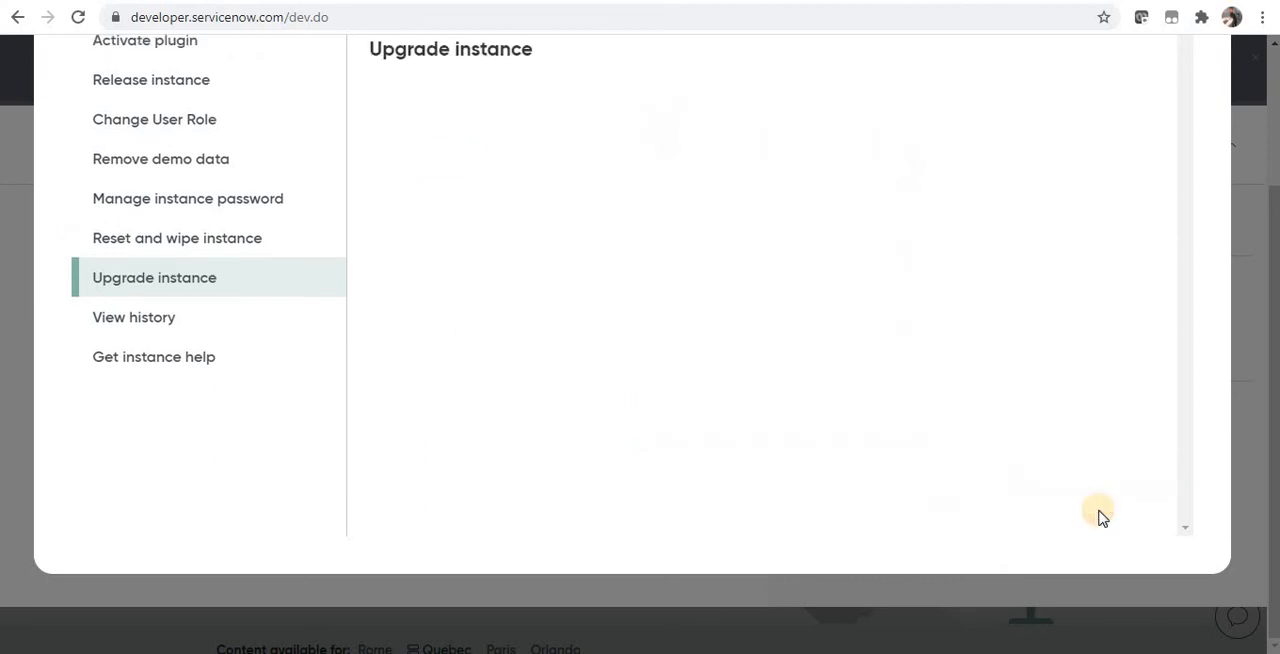
click(154, 277)
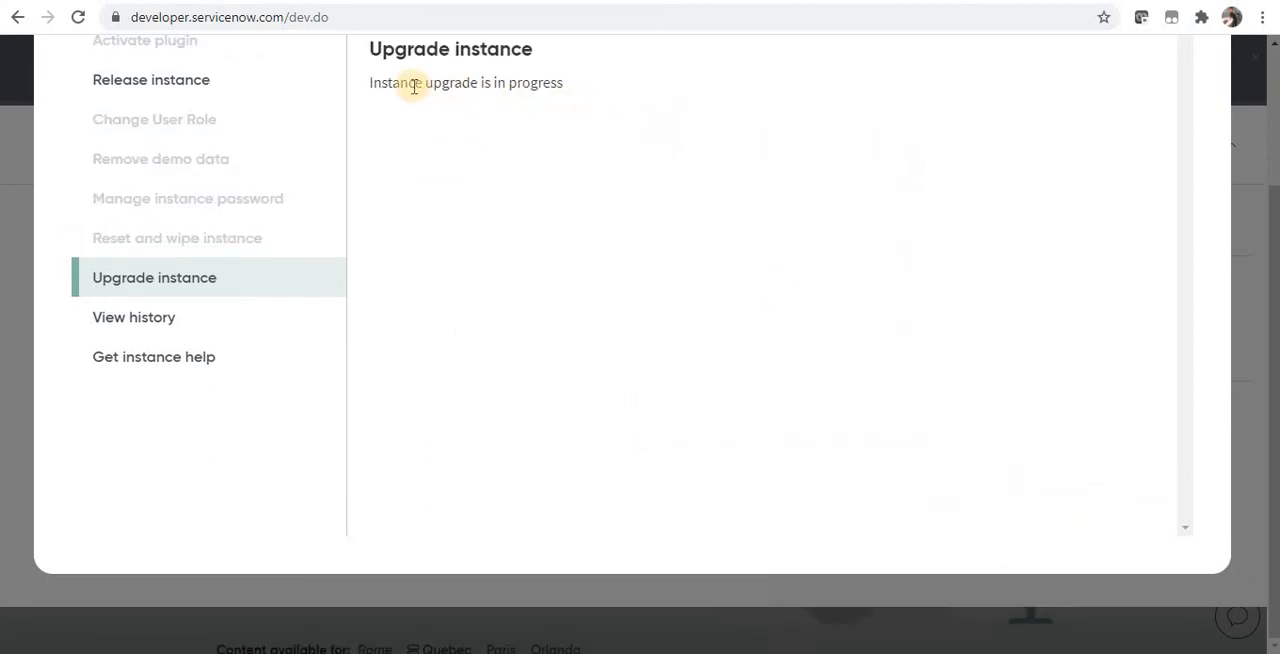